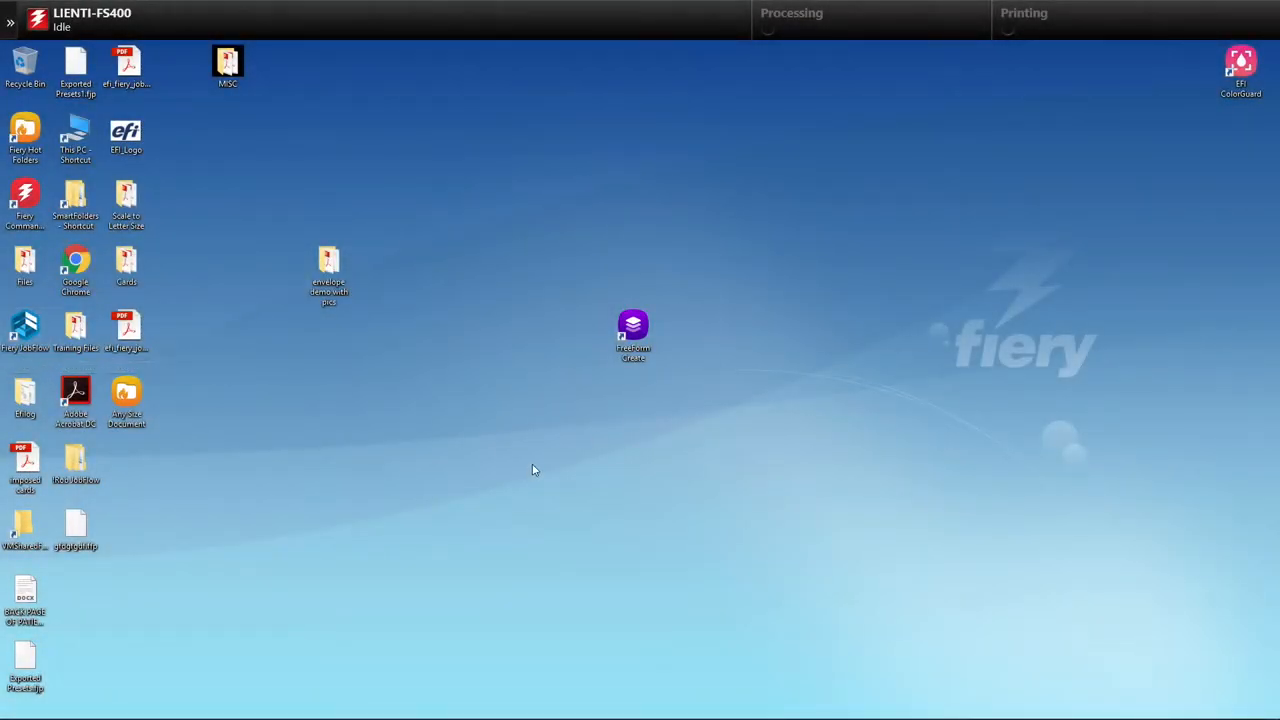
{"action": "mouse_move", "coordinate": [747, 470]}
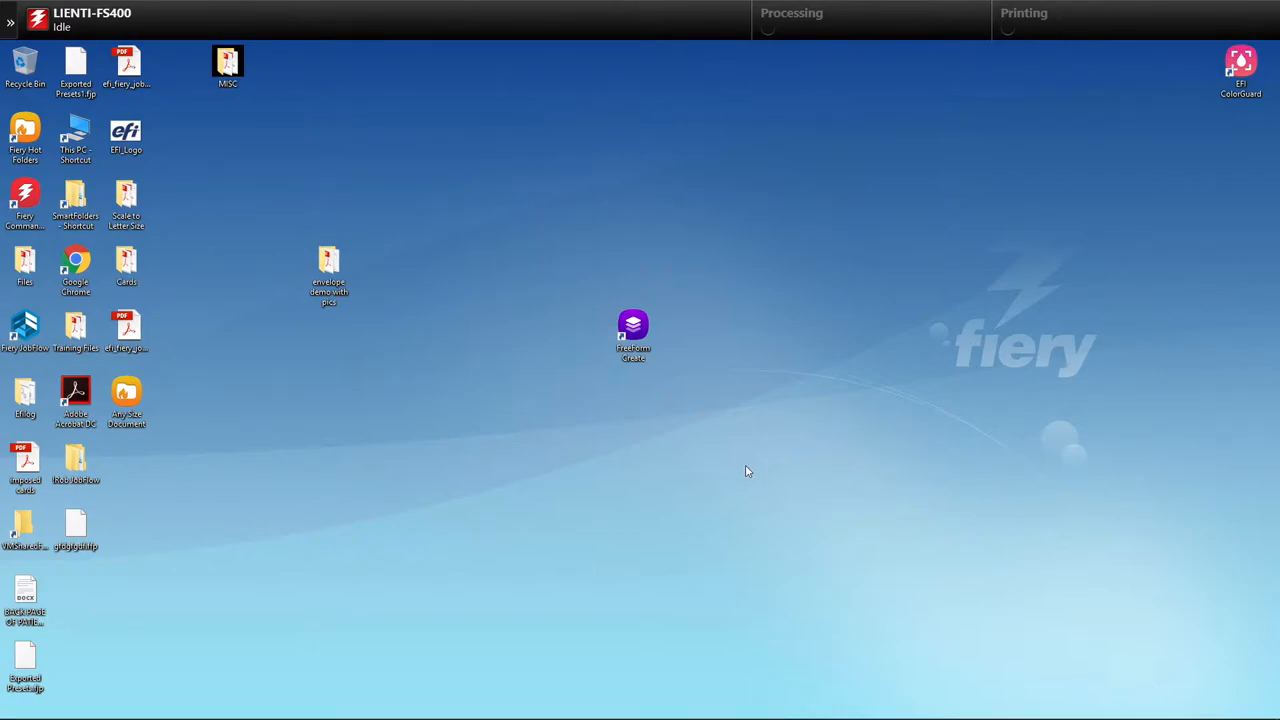
Launch FreeForm Create and start a variable data document from EFI Envelope_9x12_withStandardSquare.pdf.
{"action": "left_click", "coordinate": [633, 335]}
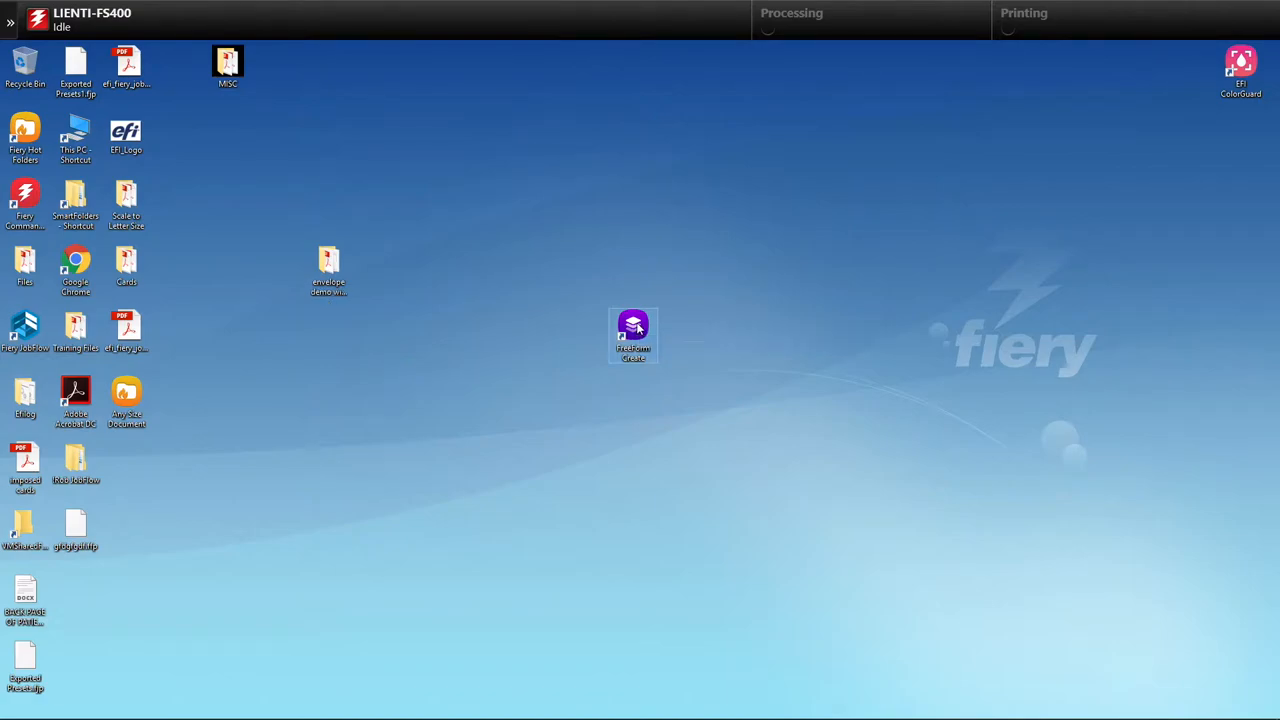
{"action": "double_click", "coordinate": [633, 335]}
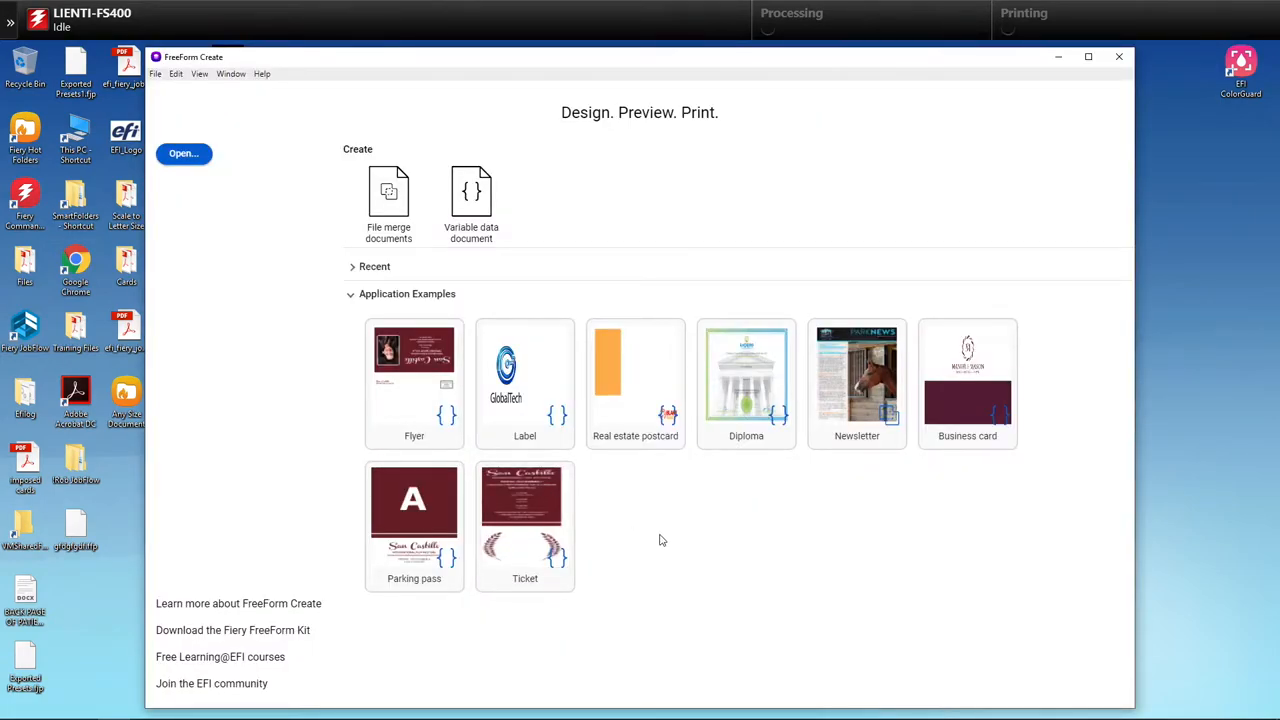
{"action": "left_click", "coordinate": [388, 200]}
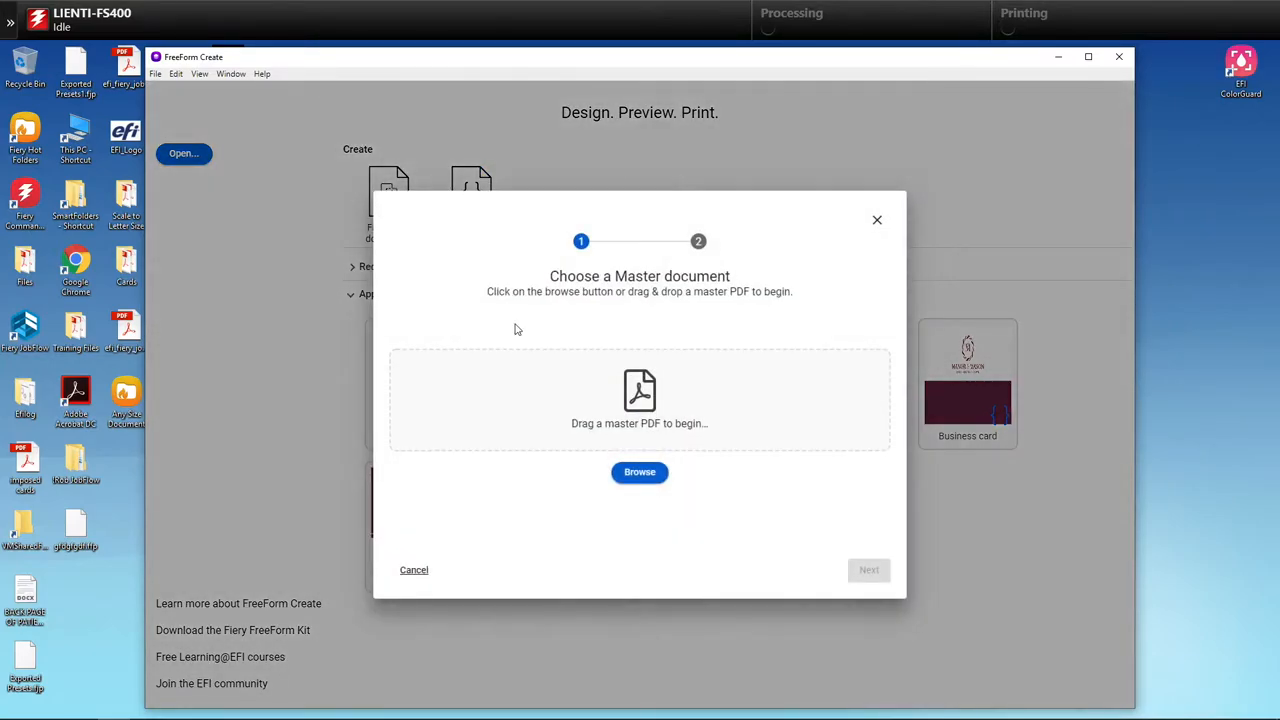
{"action": "left_click", "coordinate": [639, 471]}
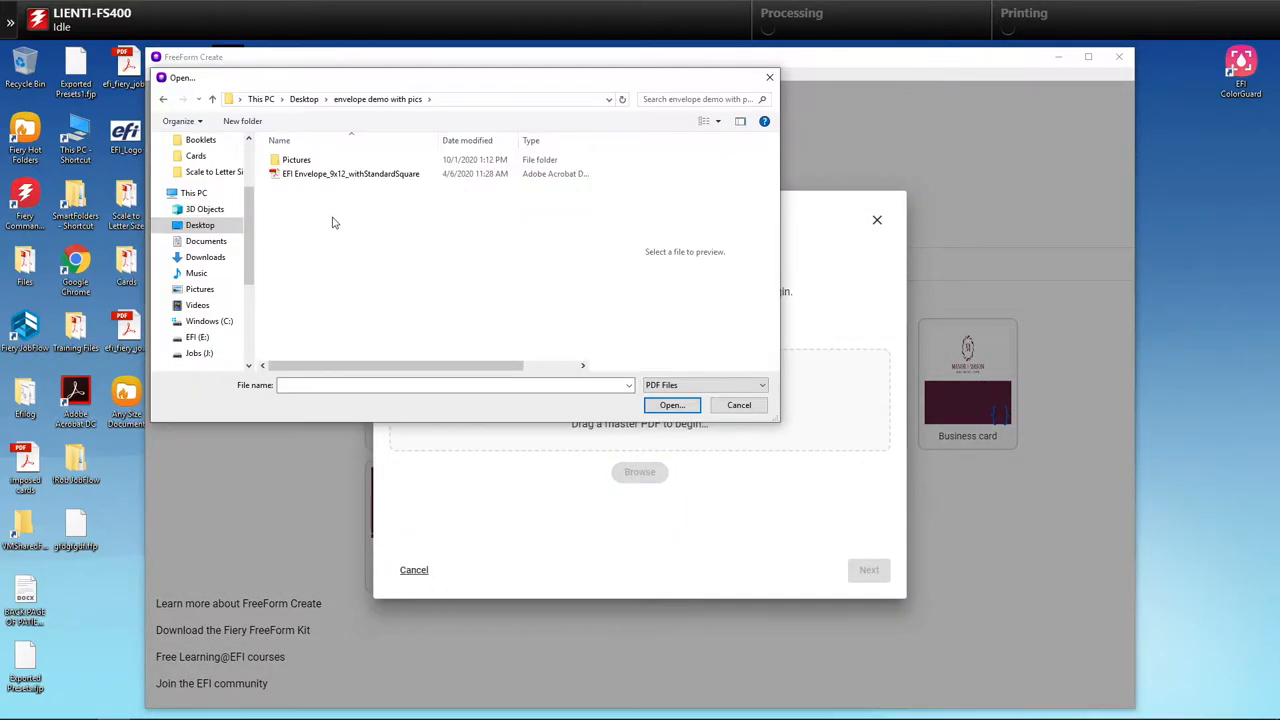
{"action": "left_click", "coordinate": [671, 405]}
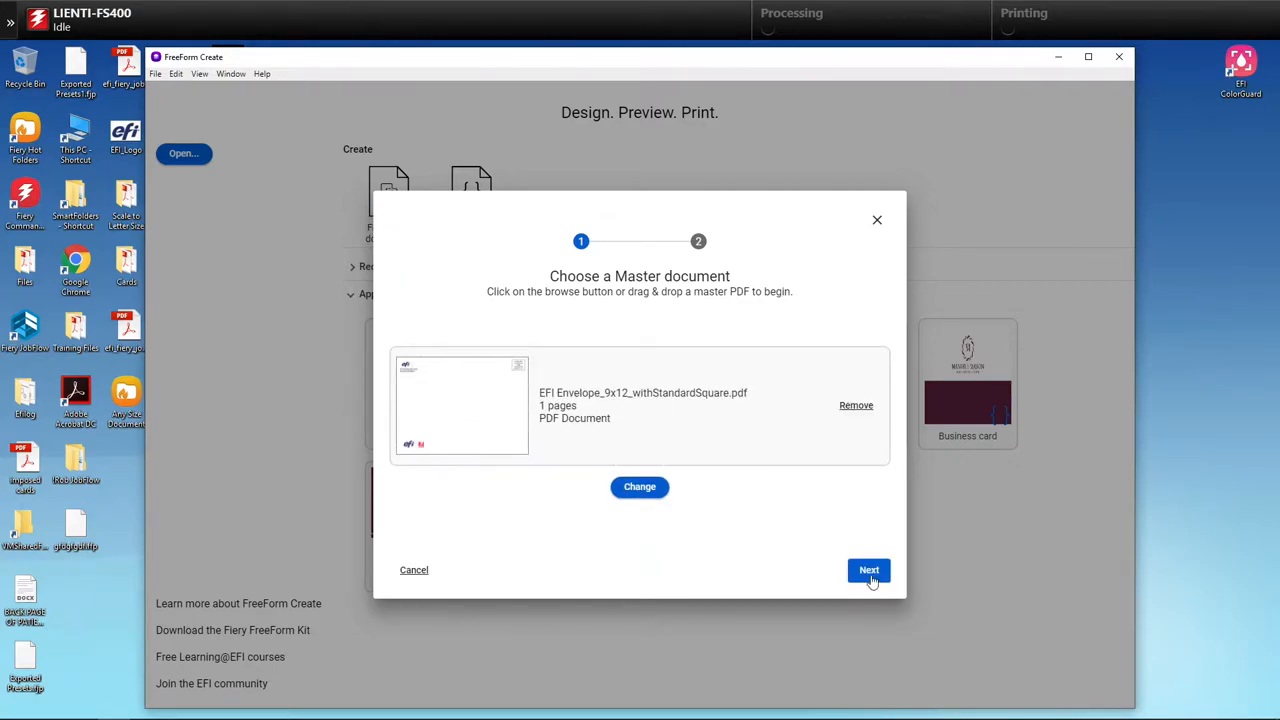
Load FFC - USPS Intelligent Bar Code - Photo Mail Merge Example.xlsx as data, excluding imbno.
{"action": "left_click", "coordinate": [868, 569]}
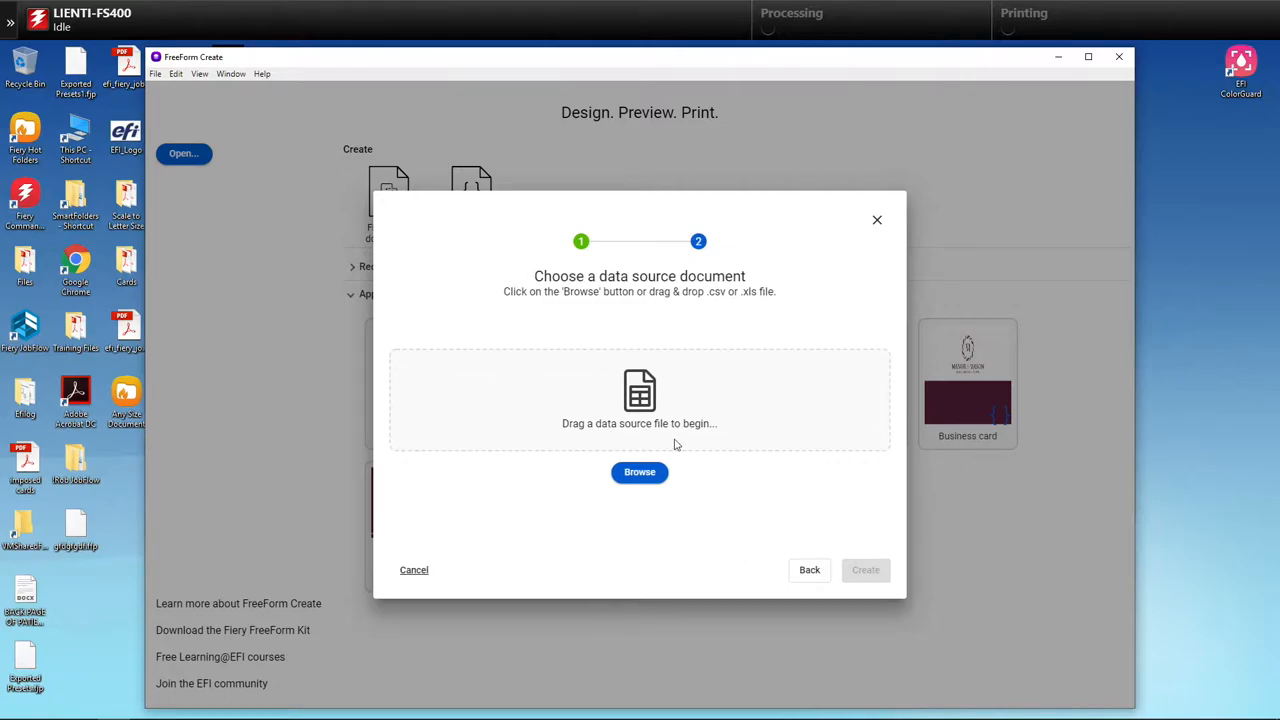
{"action": "mouse_move", "coordinate": [639, 472]}
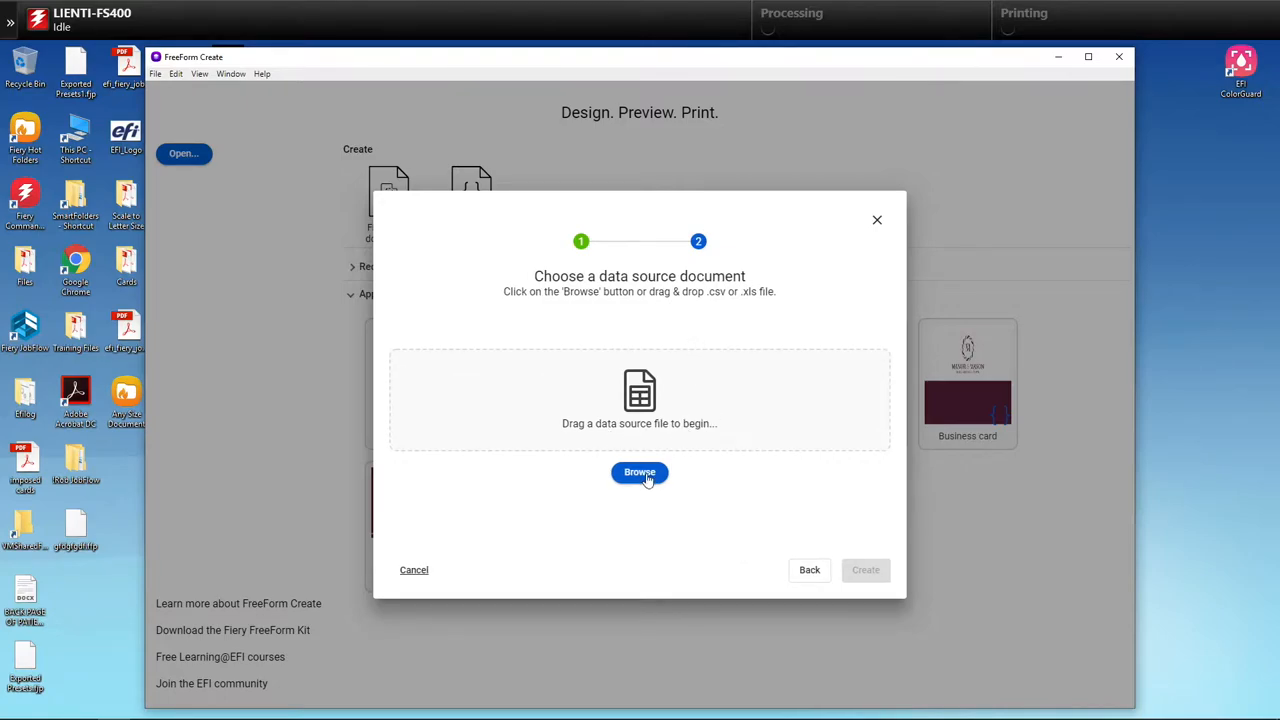
{"action": "left_click", "coordinate": [639, 472]}
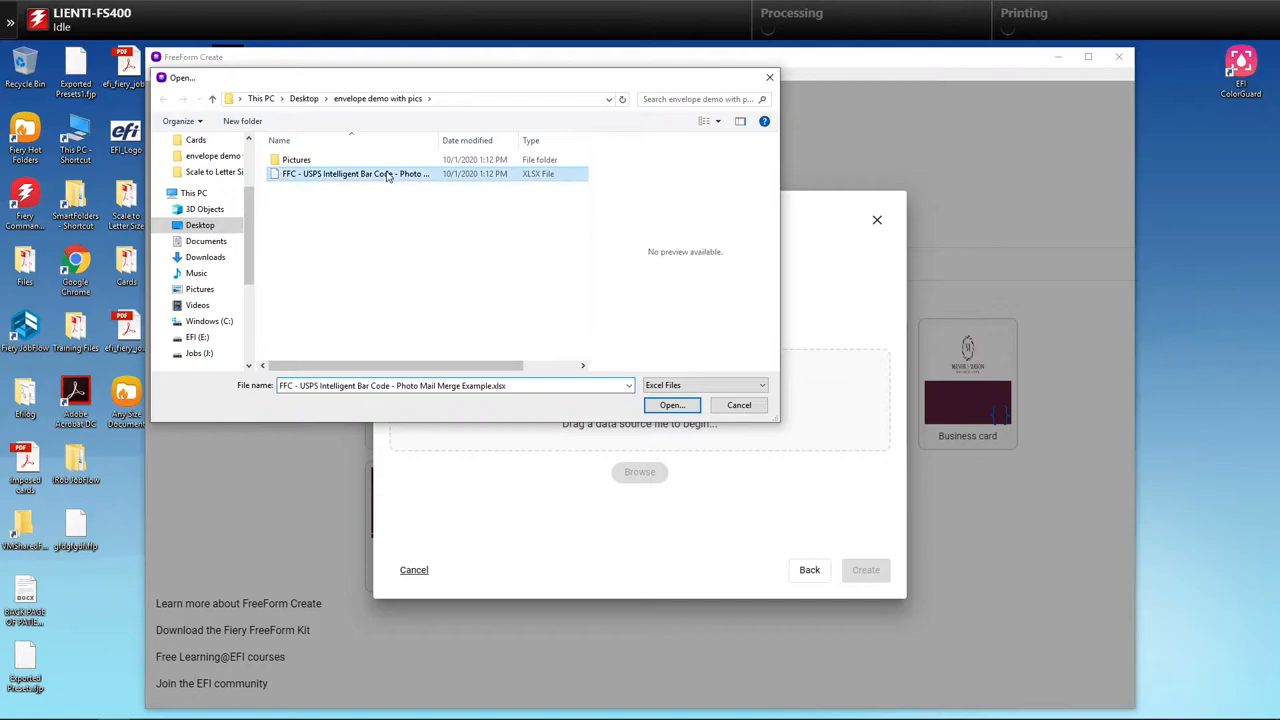
{"action": "left_click", "coordinate": [671, 405]}
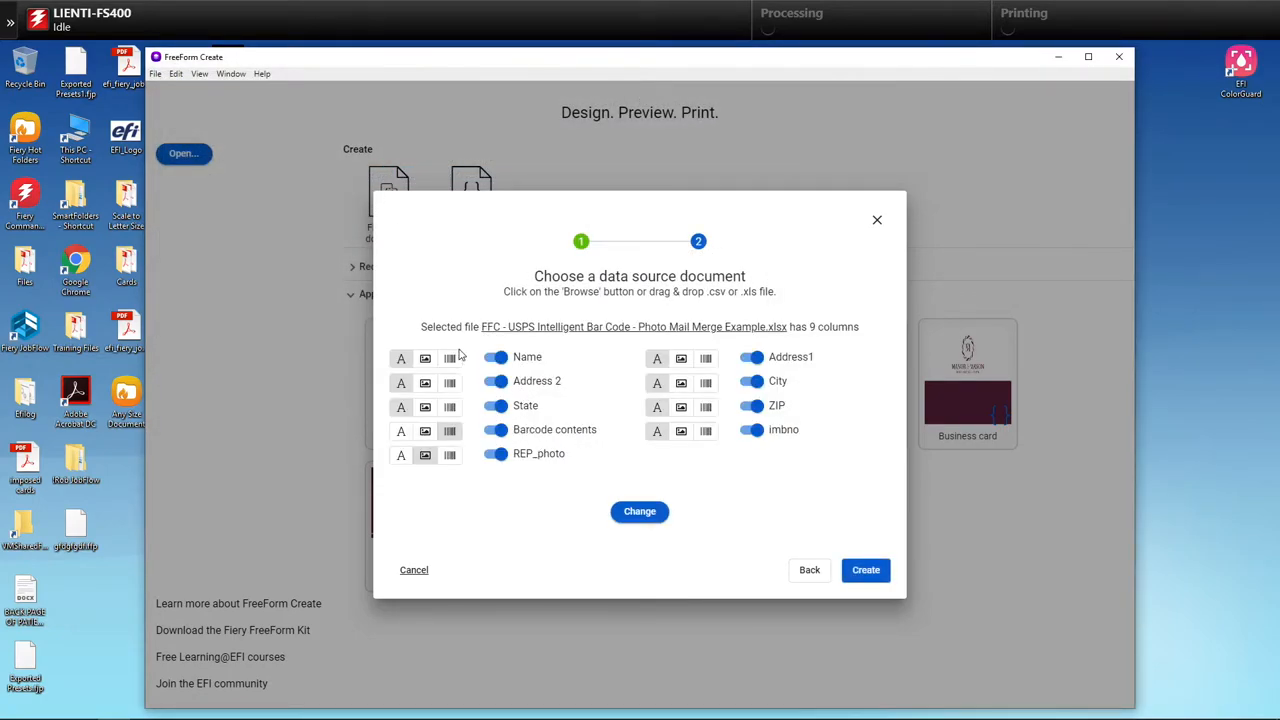
{"action": "mouse_move", "coordinate": [757, 455]}
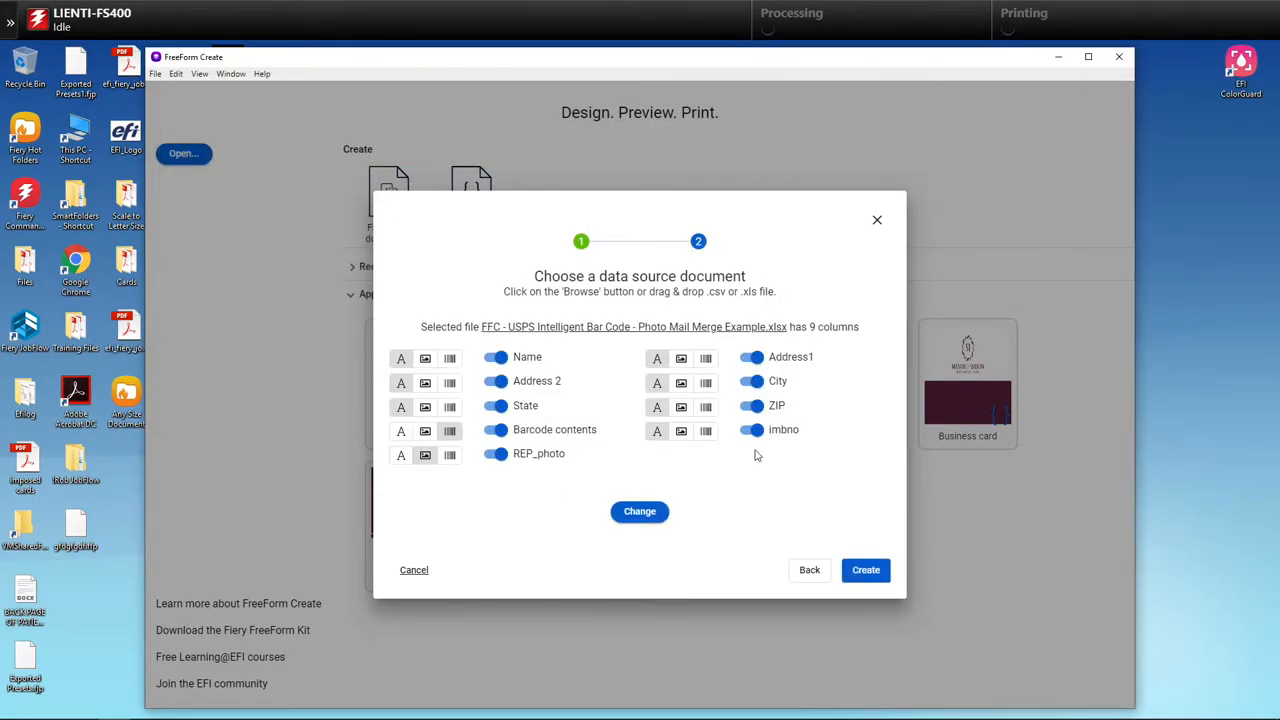
{"action": "left_click", "coordinate": [752, 429]}
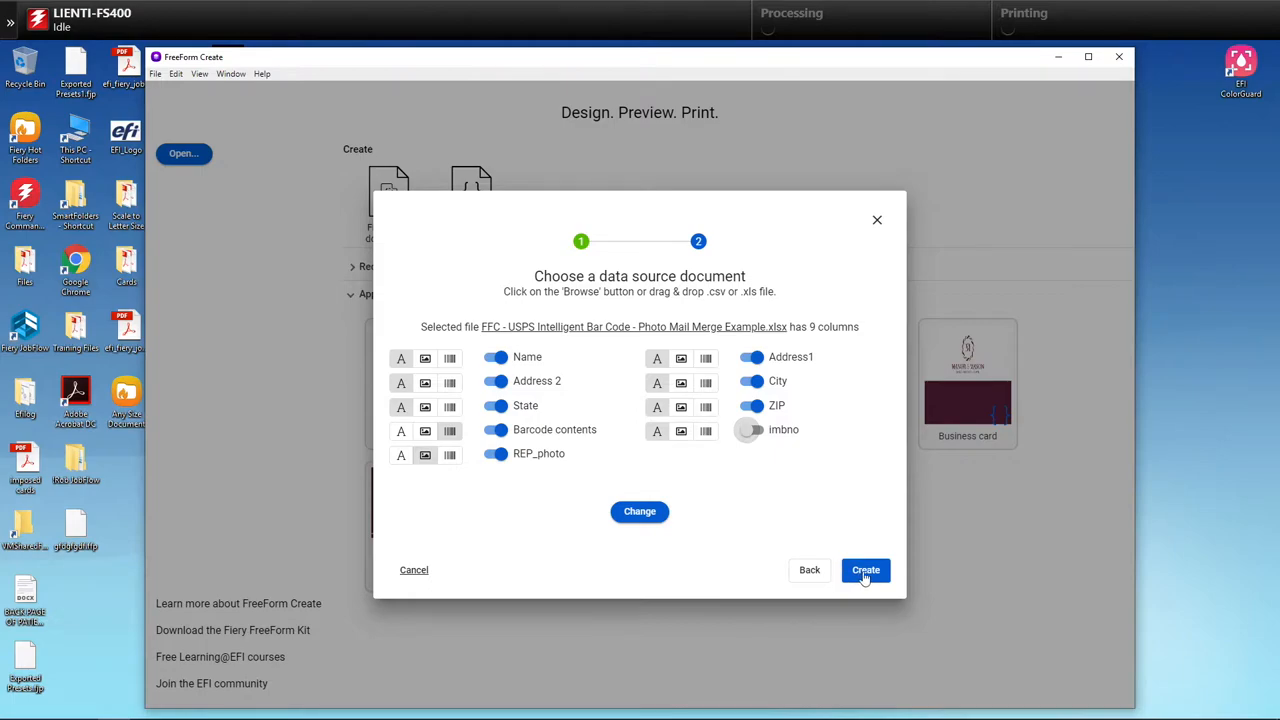
Create the document and drag Name, Address1, Address 2, City, State, ZIP onto the envelope centre.
{"action": "left_click", "coordinate": [865, 570]}
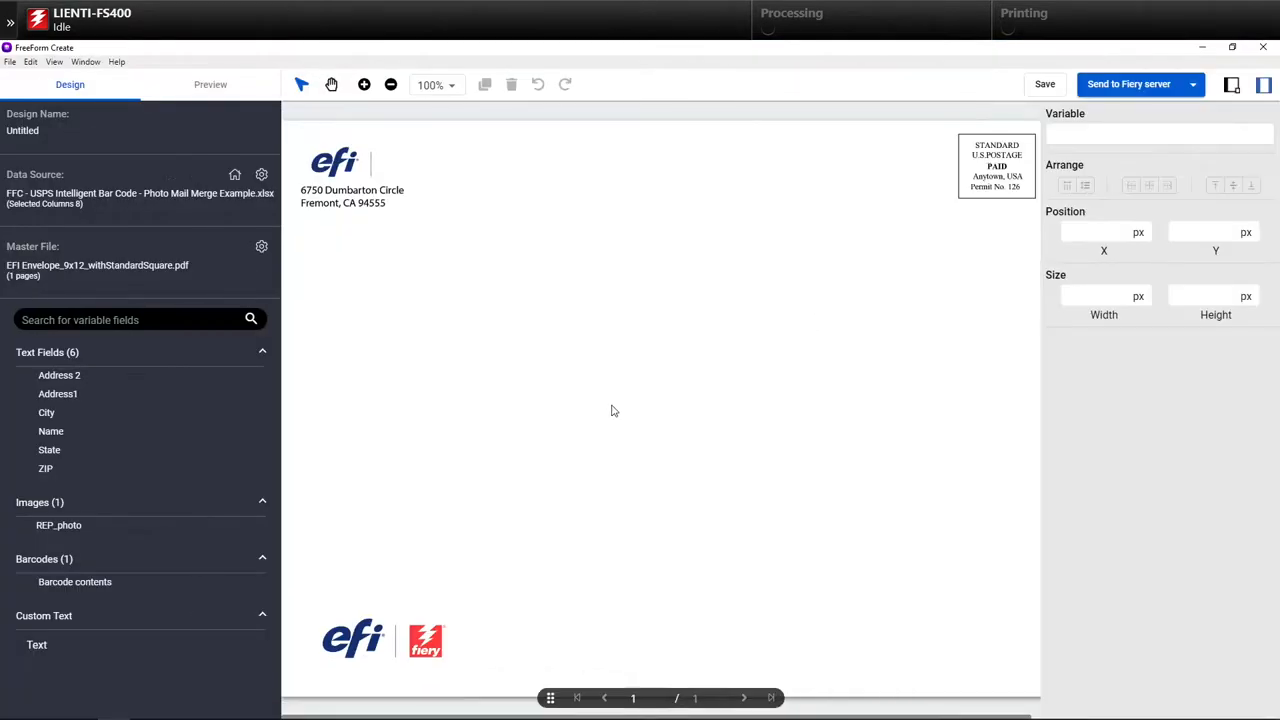
{"action": "mouse_move", "coordinate": [615, 547]}
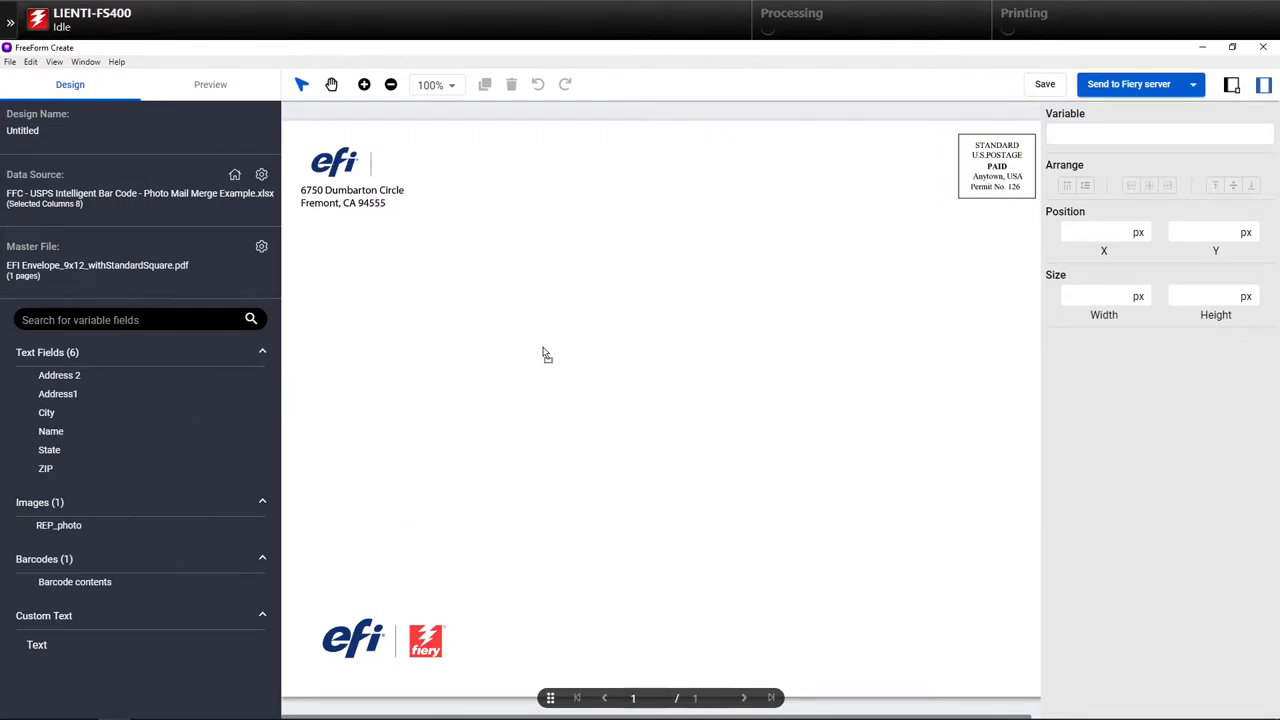
{"action": "left_click_drag", "start_coordinate": [50, 431], "coordinate": [589, 385]}
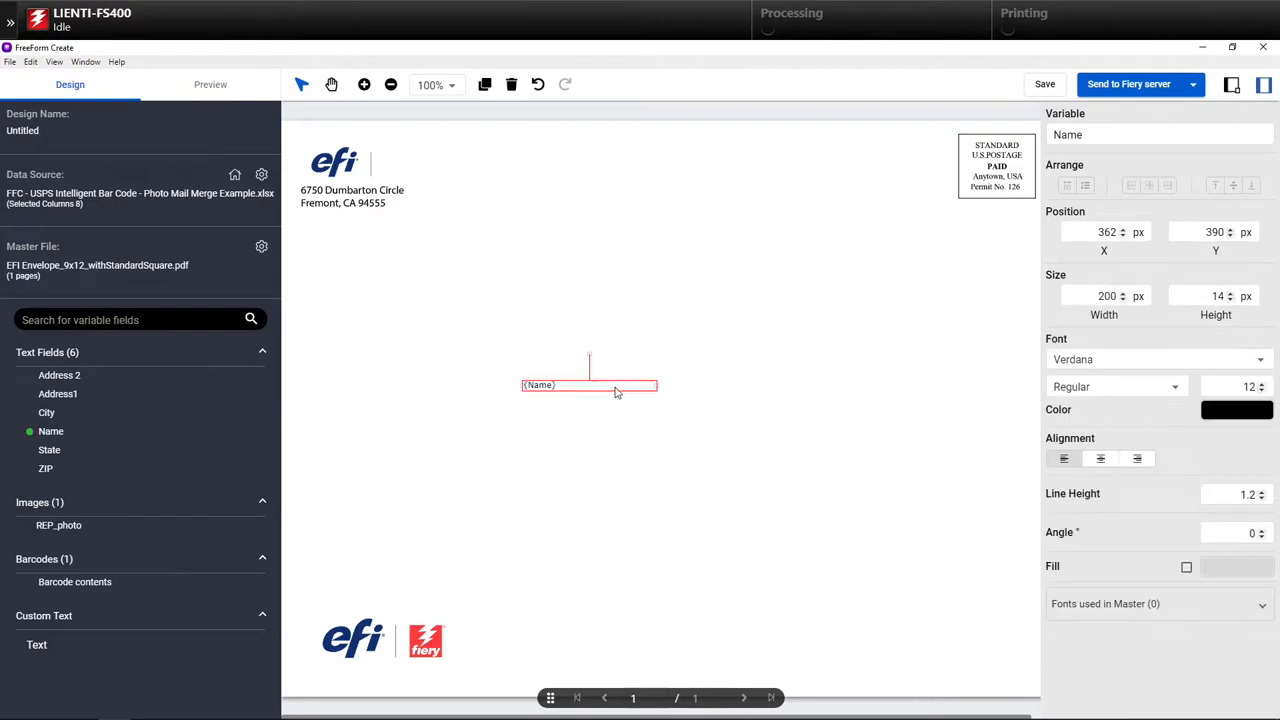
{"action": "left_click_drag", "start_coordinate": [657, 386], "coordinate": [770, 386]}
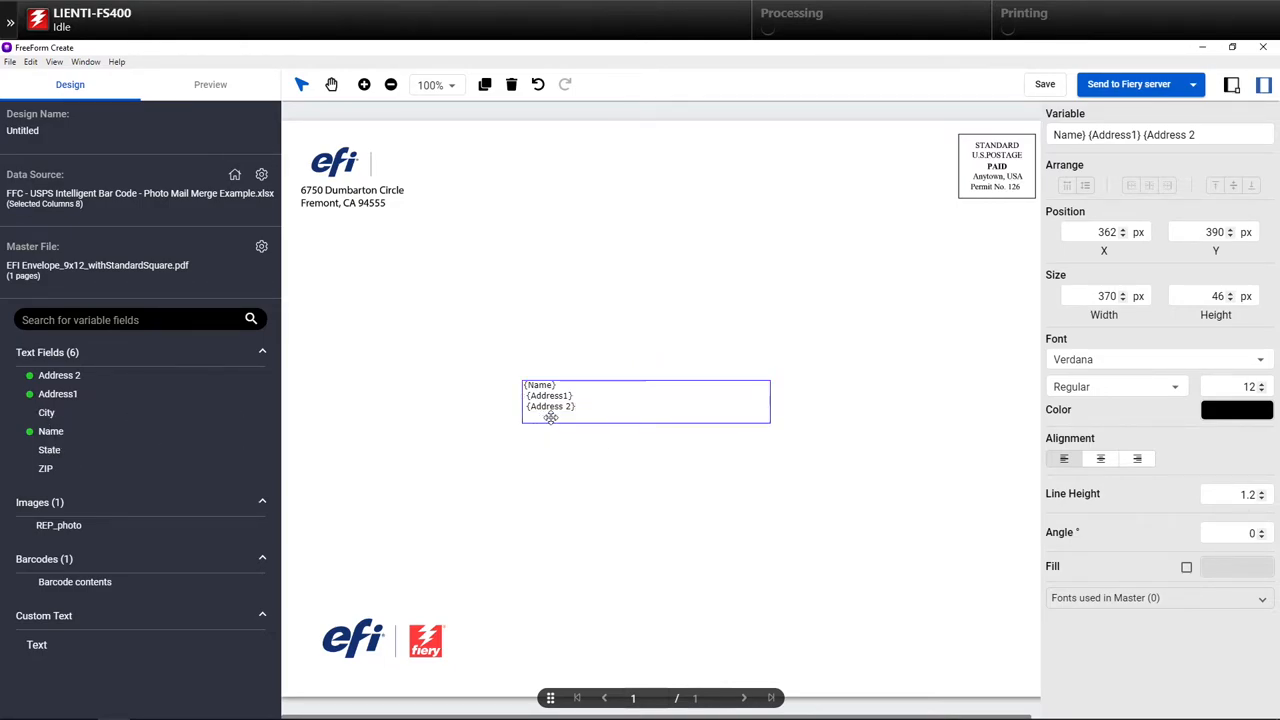
{"action": "left_click", "coordinate": [46, 412]}
{"action": "type", "text": "{City}, {State} {ZIP}"}
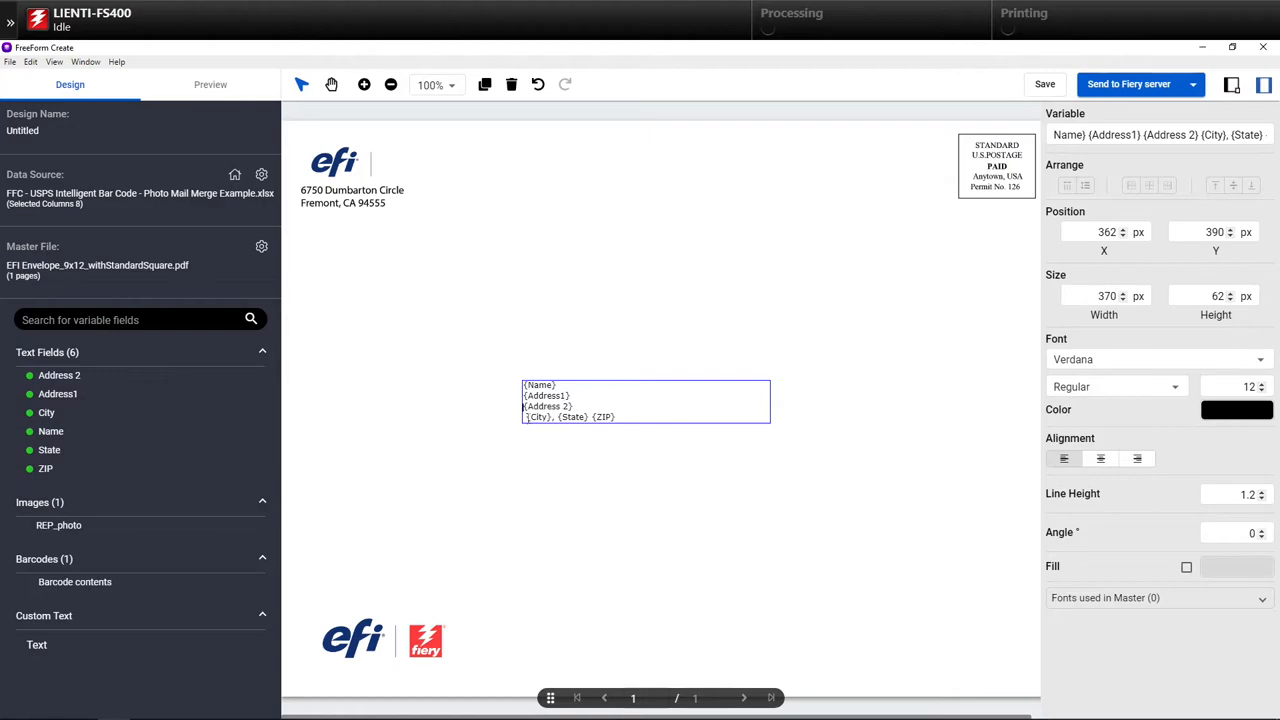
{"action": "left_click", "coordinate": [523, 417]}
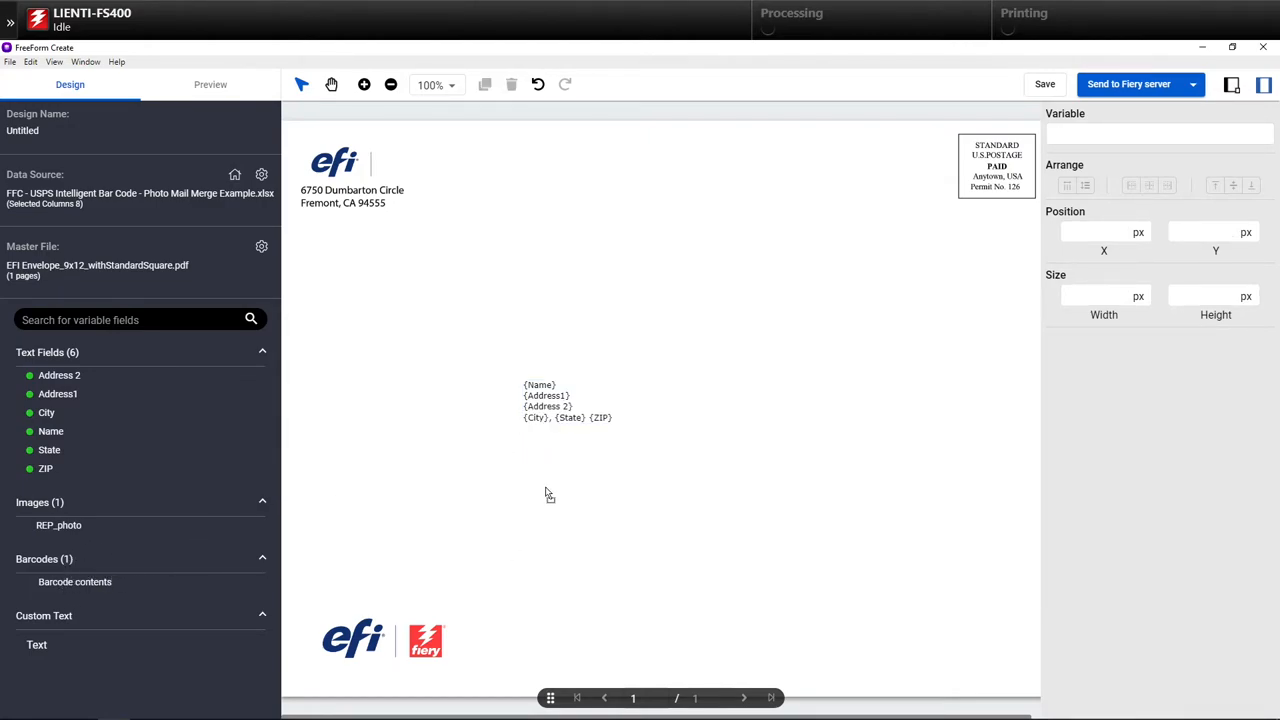
Place a barcode field below the address block and set its type to USPS Intelligent Mail.
{"action": "left_click", "coordinate": [74, 581]}
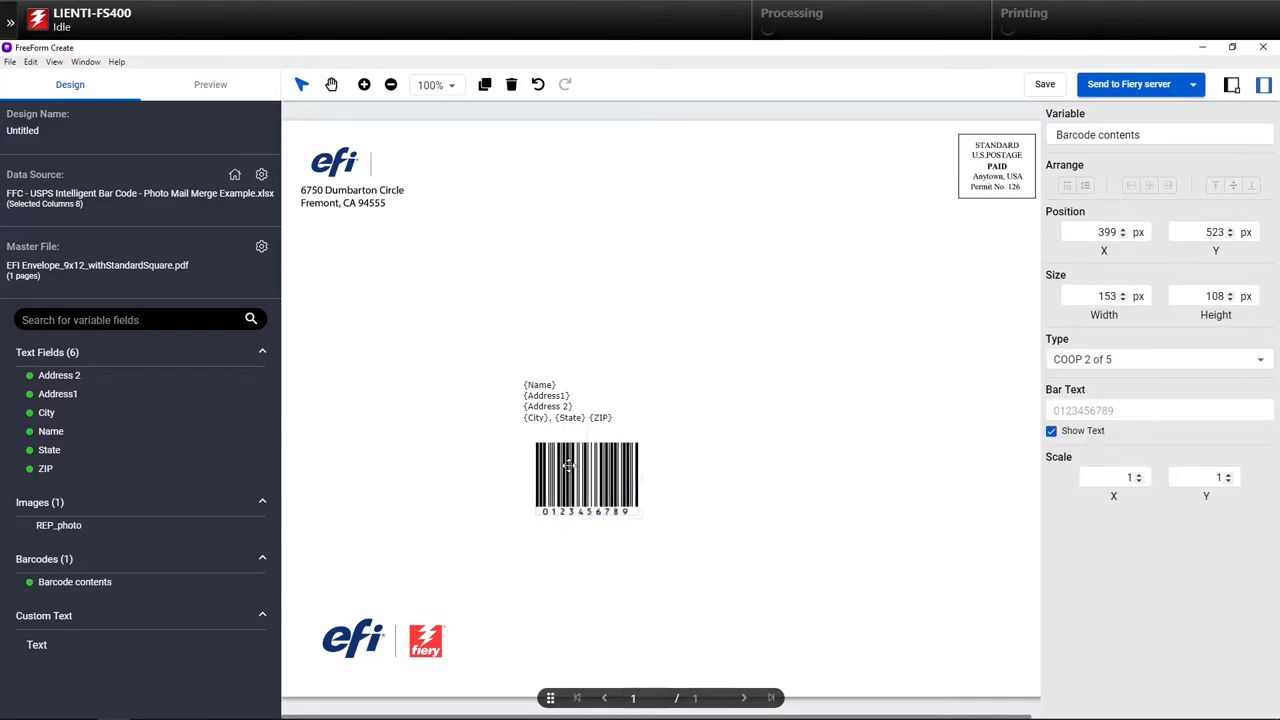
{"action": "left_click_drag", "start_coordinate": [586, 478], "coordinate": [573, 466]}
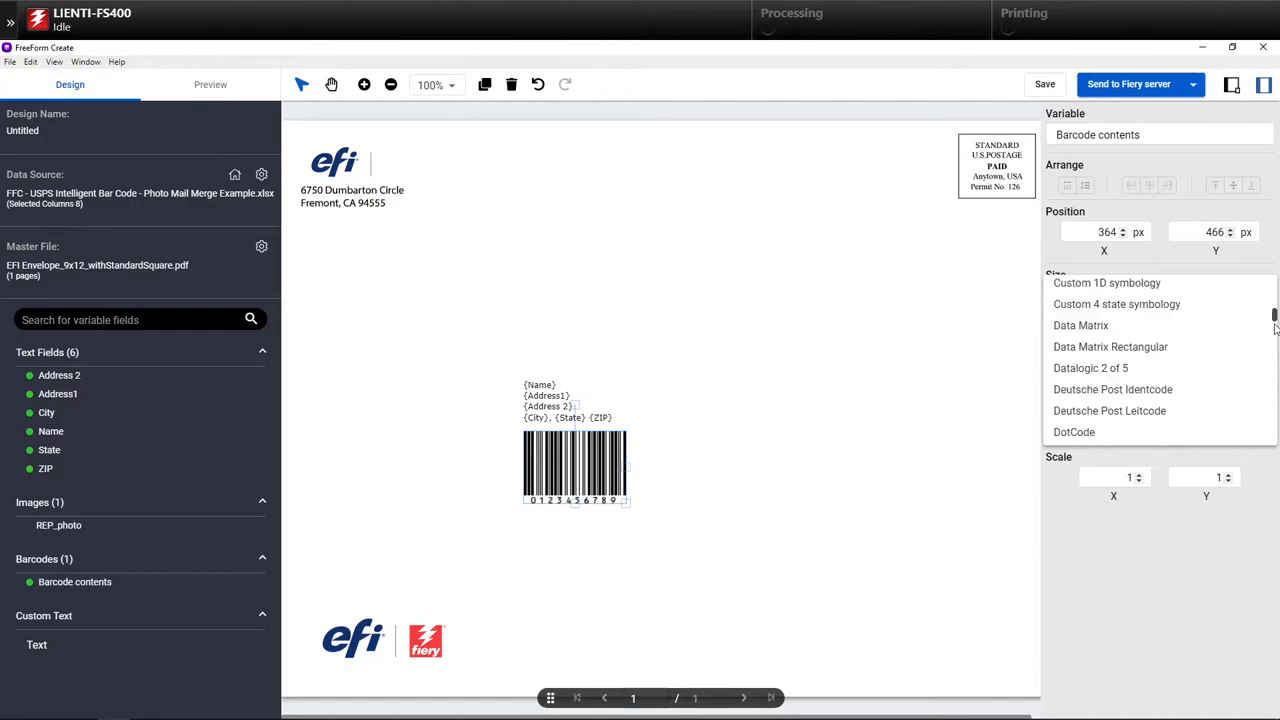
{"action": "scroll", "scroll_direction": "down", "scroll_amount": 3}
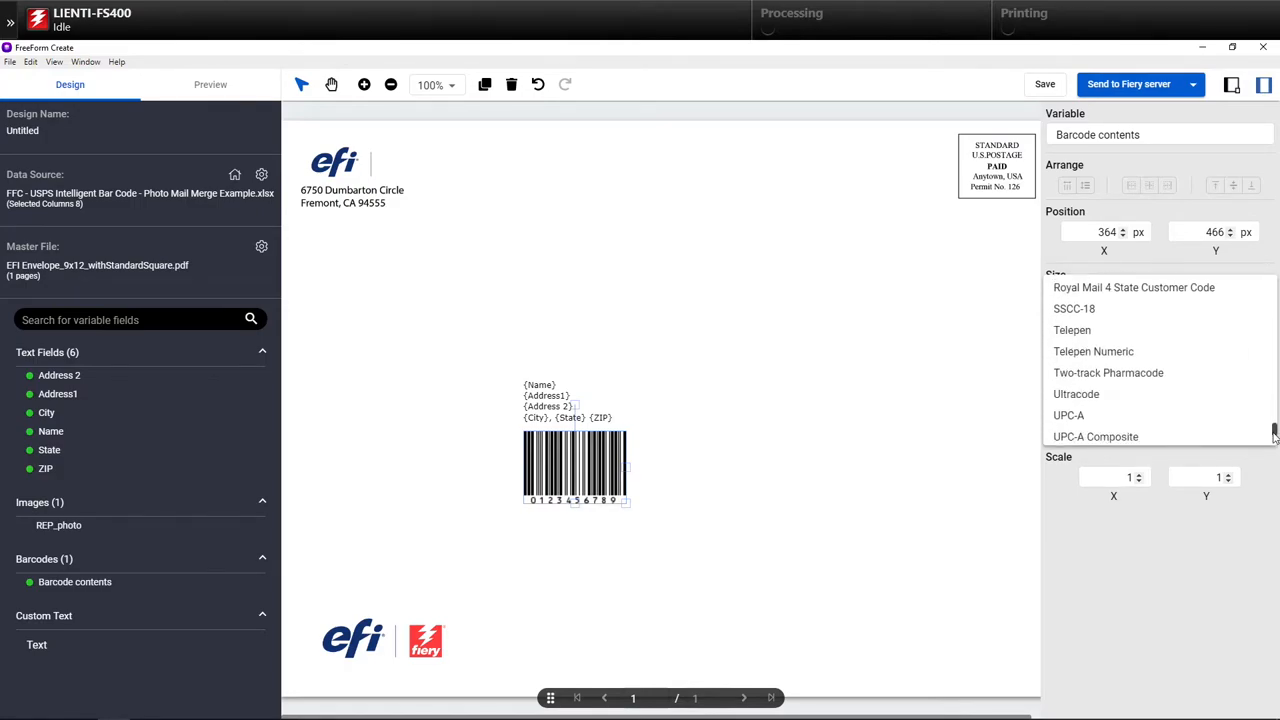
{"action": "scroll", "scroll_direction": "down", "scroll_amount": 3}
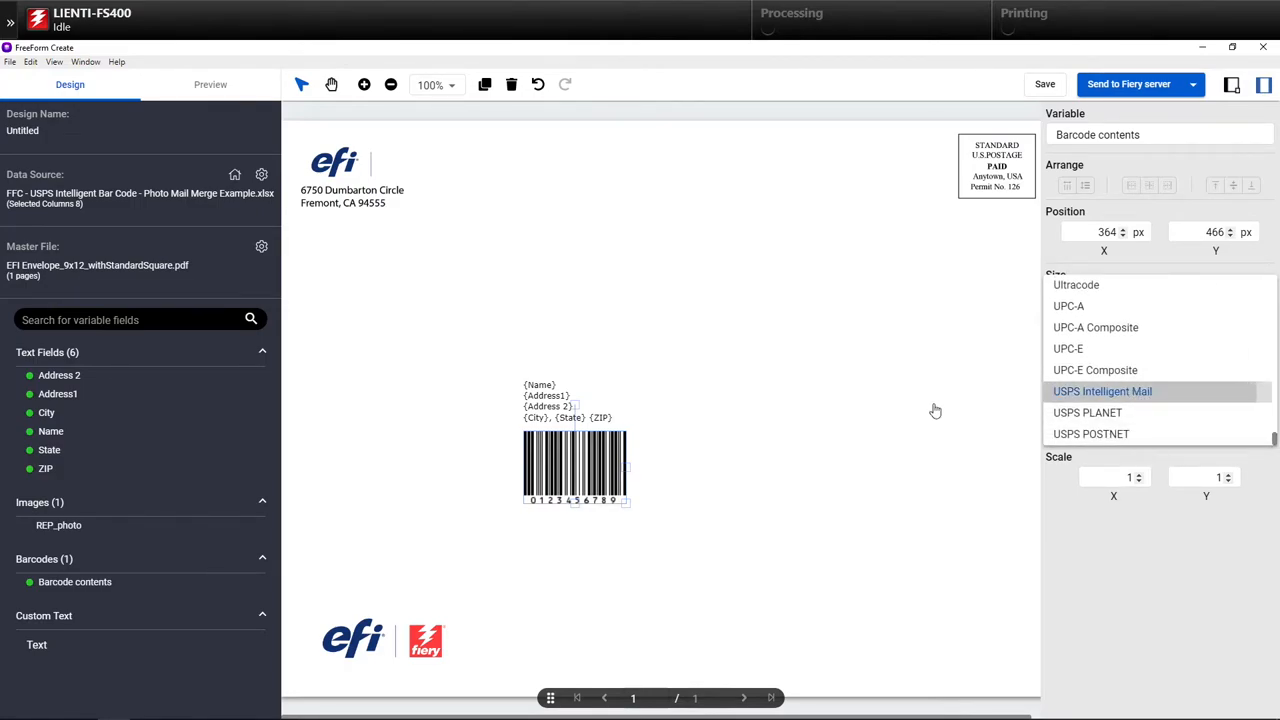
{"action": "left_click", "coordinate": [1102, 391]}
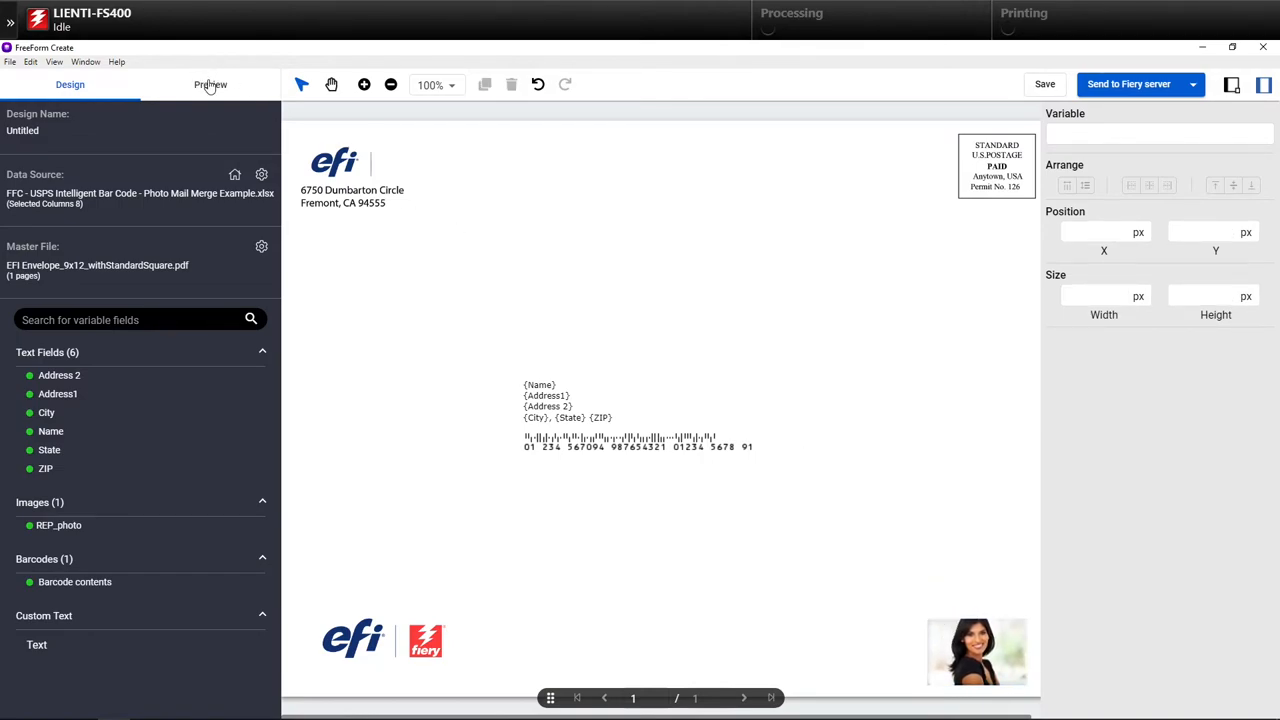
{"action": "left_click", "coordinate": [210, 84]}
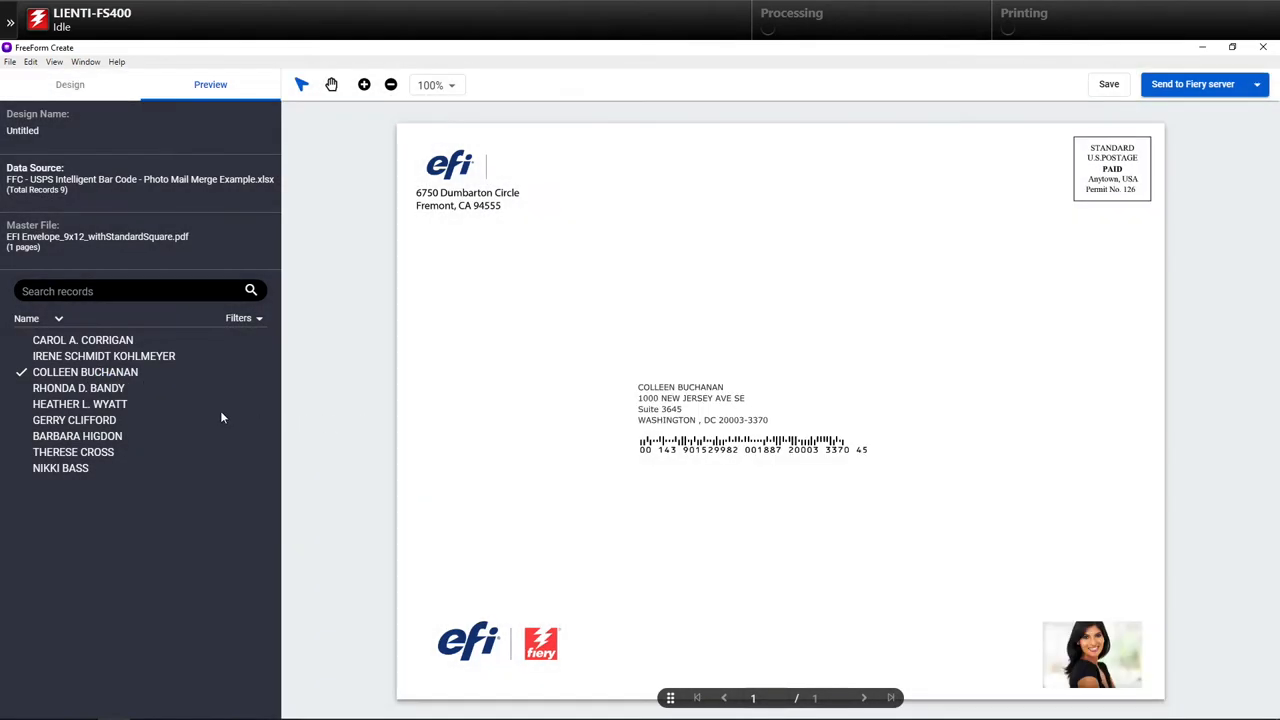
{"action": "left_click", "coordinate": [79, 388]}
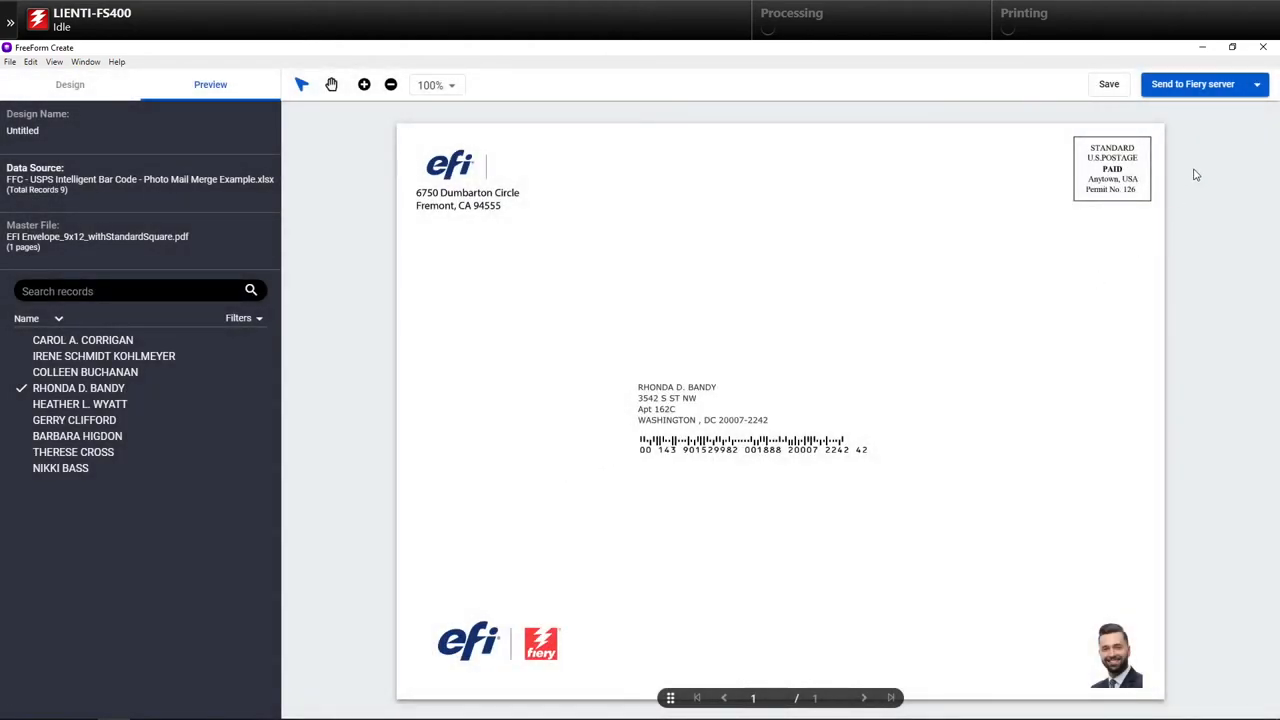
Save the envelope design with the file name 'envelope run'.
{"action": "left_click", "coordinate": [1192, 84]}
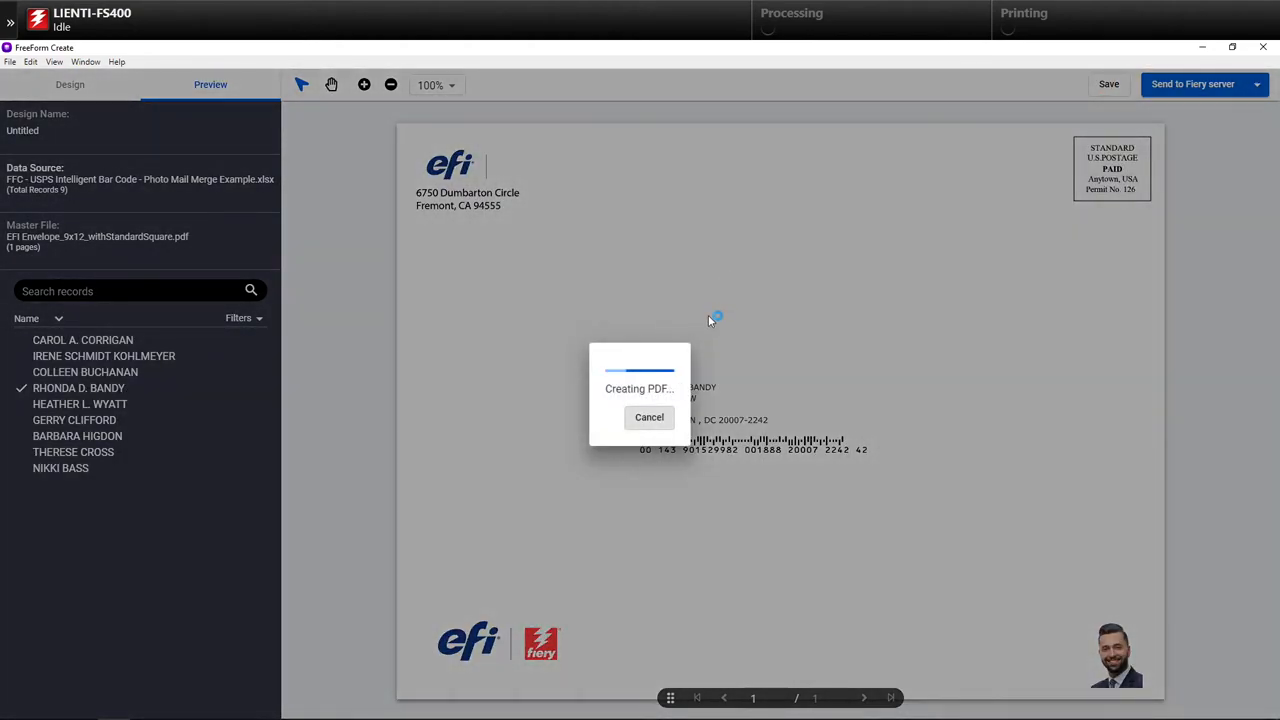
{"action": "mouse_move", "coordinate": [670, 287]}
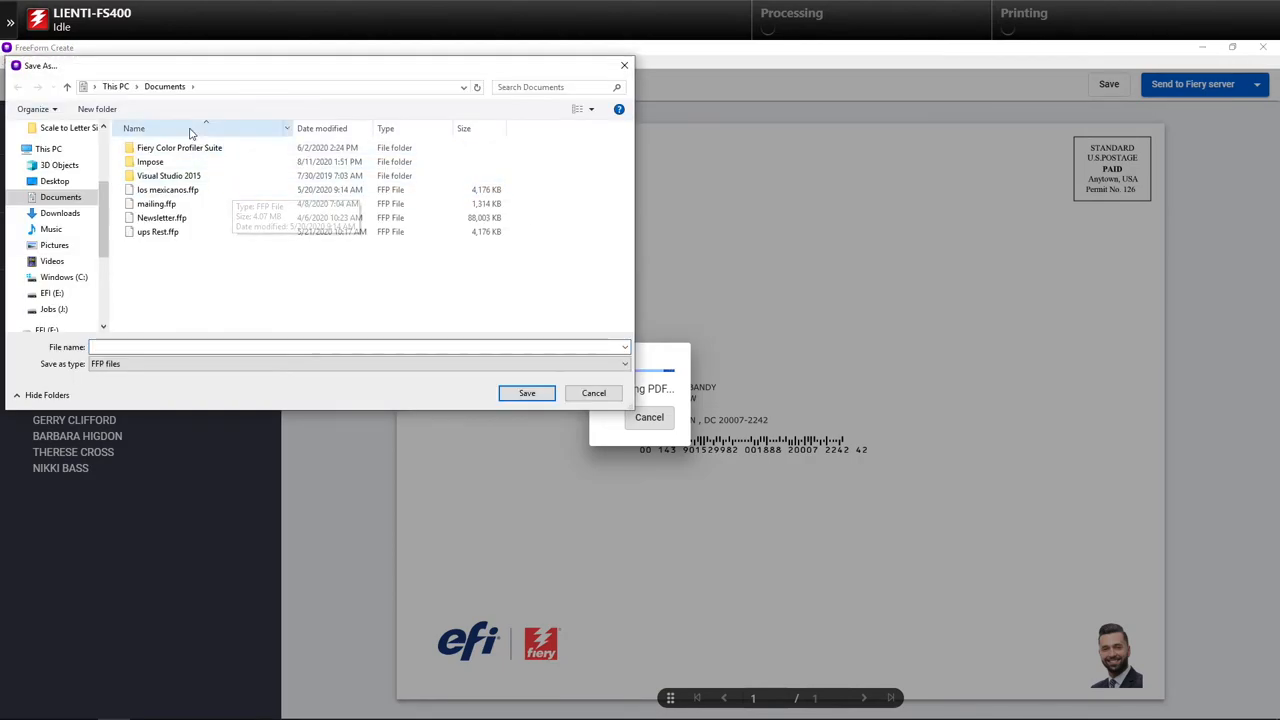
{"action": "type", "text": "envelope"}
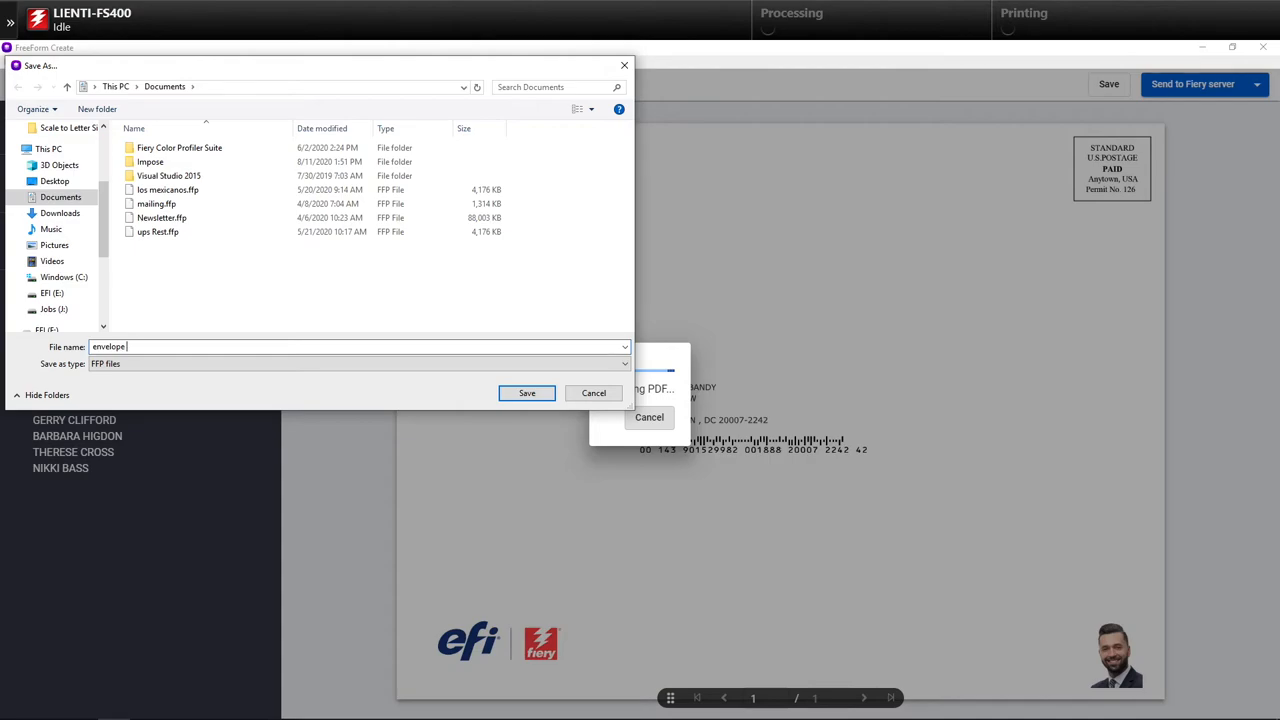
{"action": "type", "text": "run"}
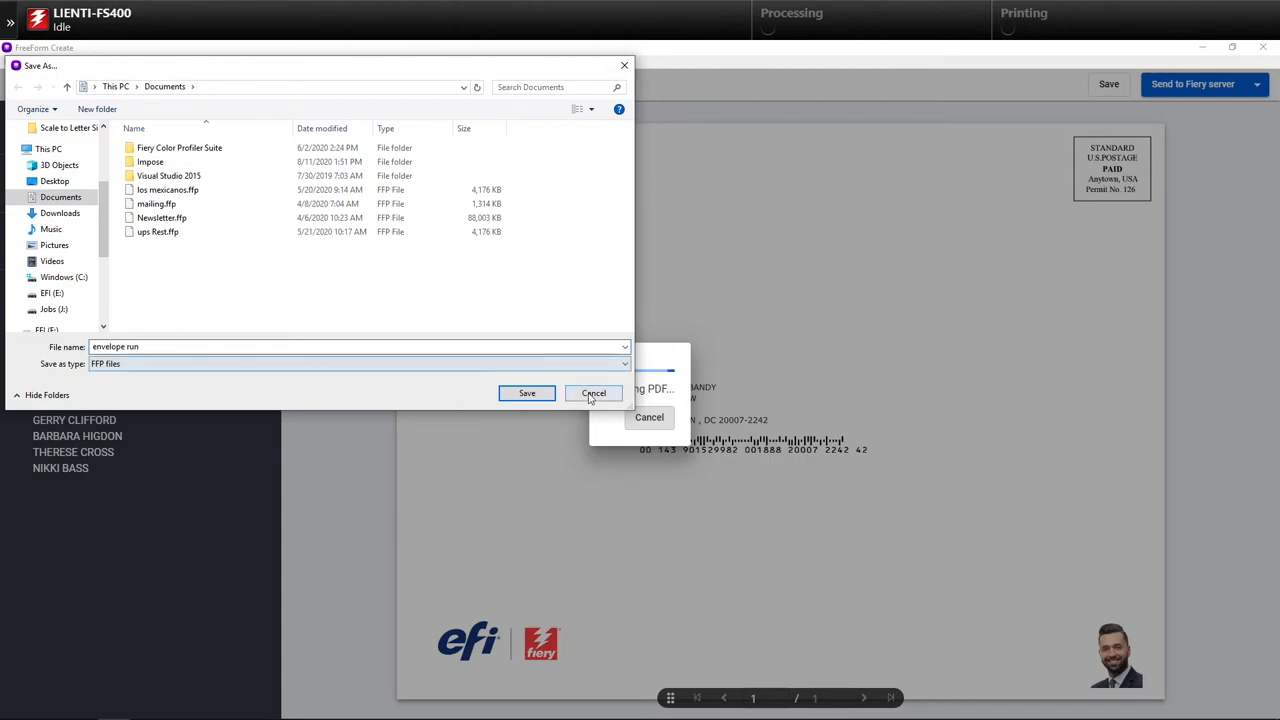
{"action": "left_click", "coordinate": [527, 392]}
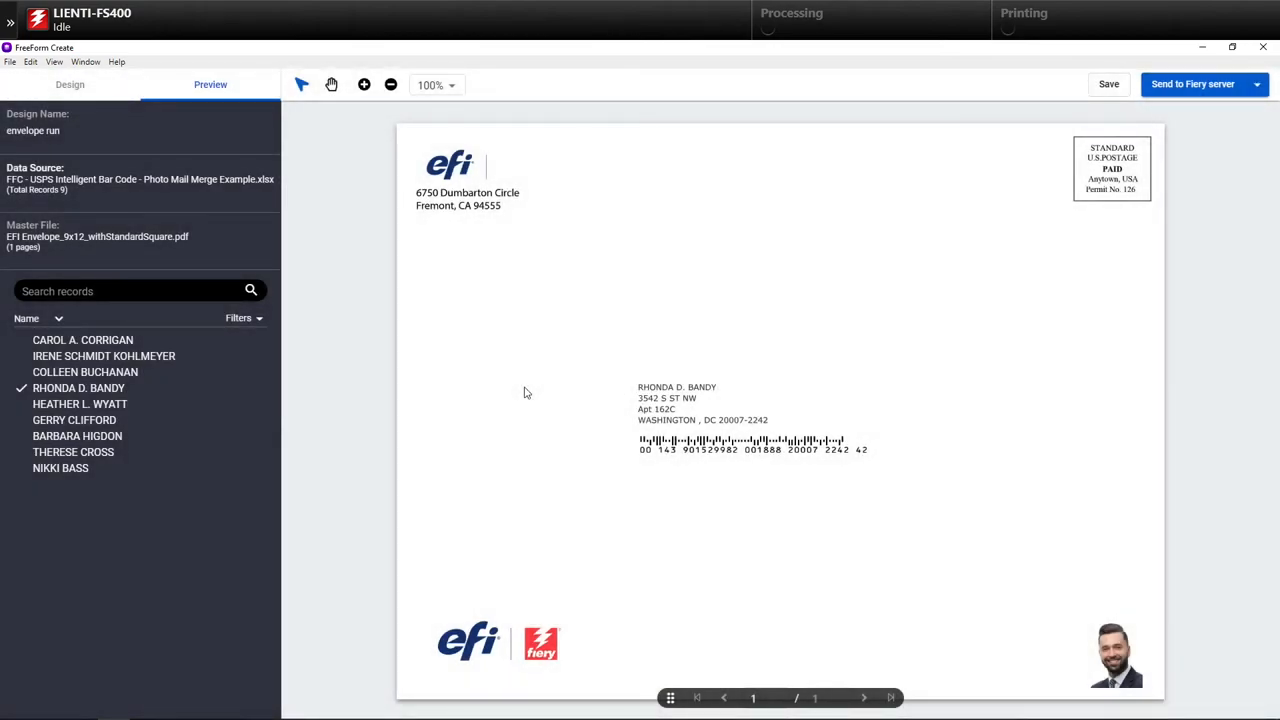
Send the job to Fiery server 127.0.0.1 and choose Print to print it right away.
{"action": "left_click", "coordinate": [1256, 84]}
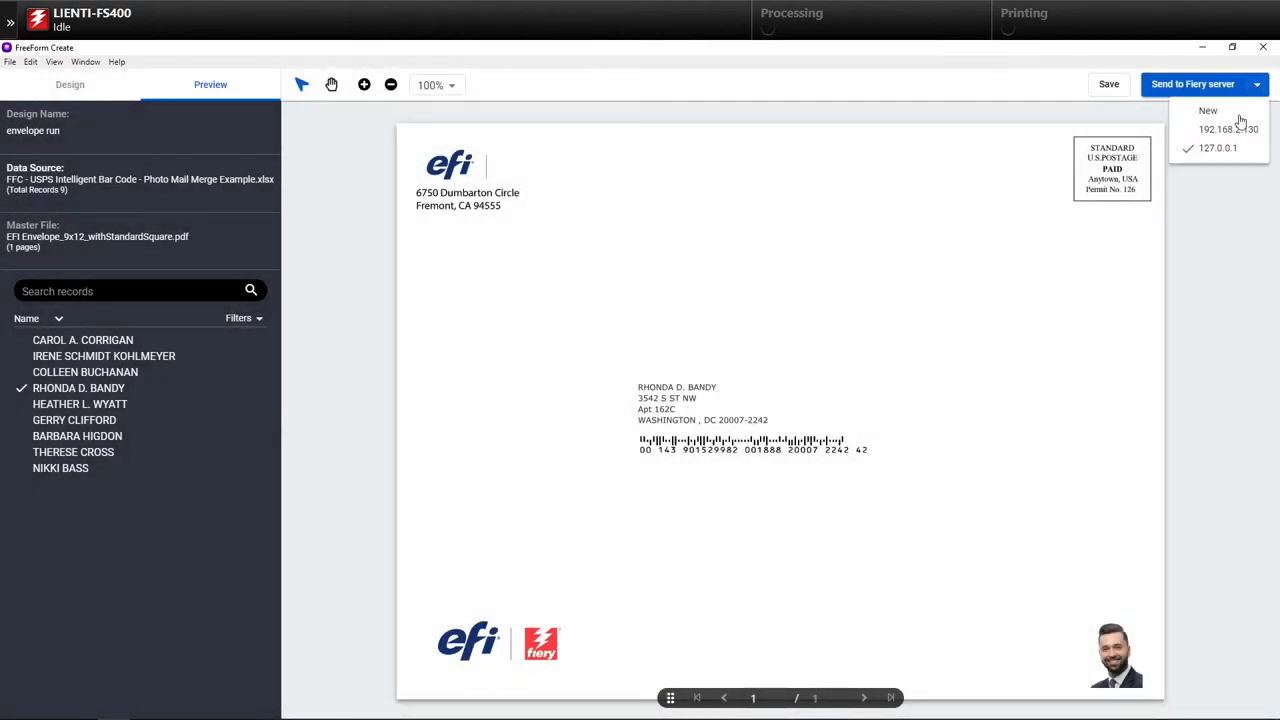
{"action": "left_click", "coordinate": [1217, 147]}
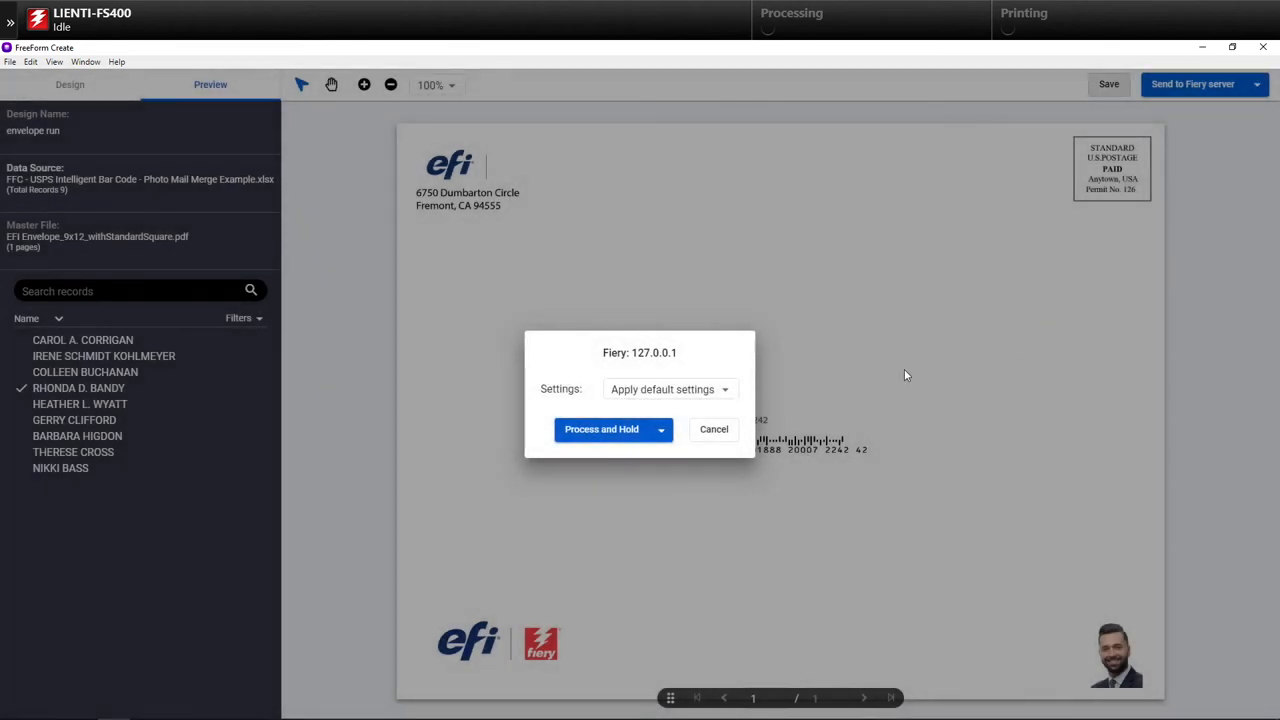
{"action": "left_click", "coordinate": [660, 429]}
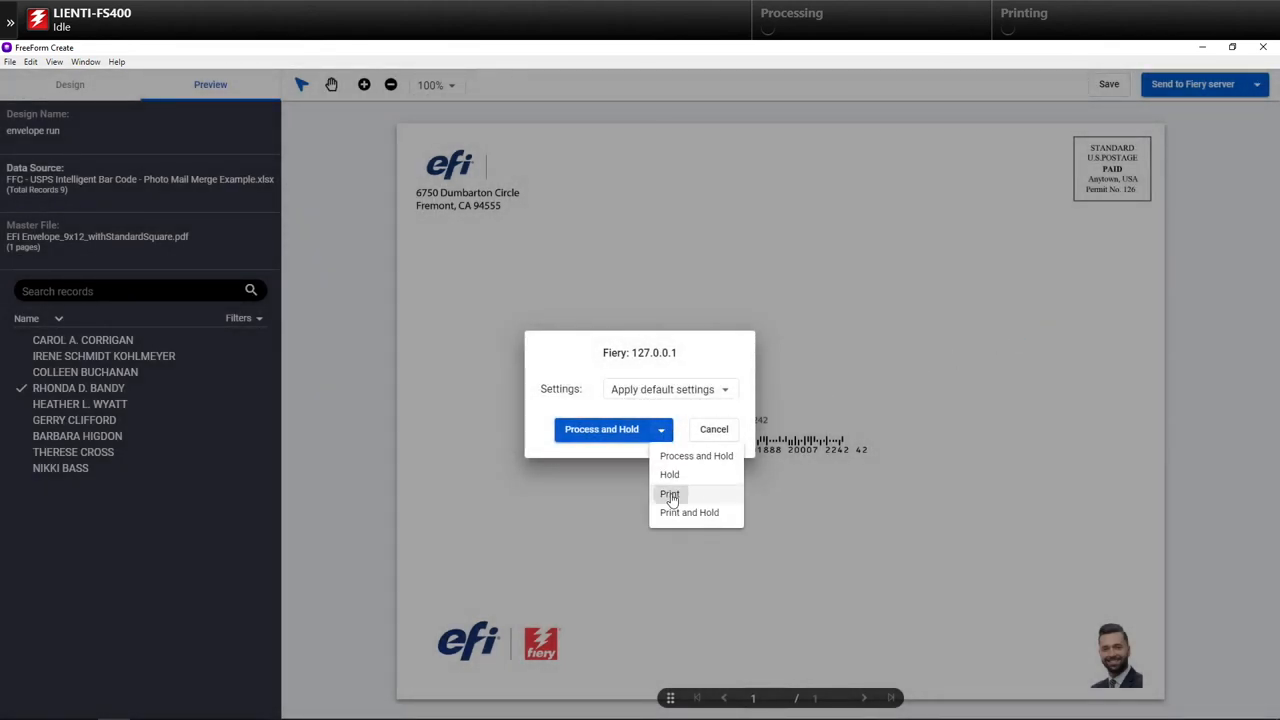
{"action": "left_click", "coordinate": [669, 494]}
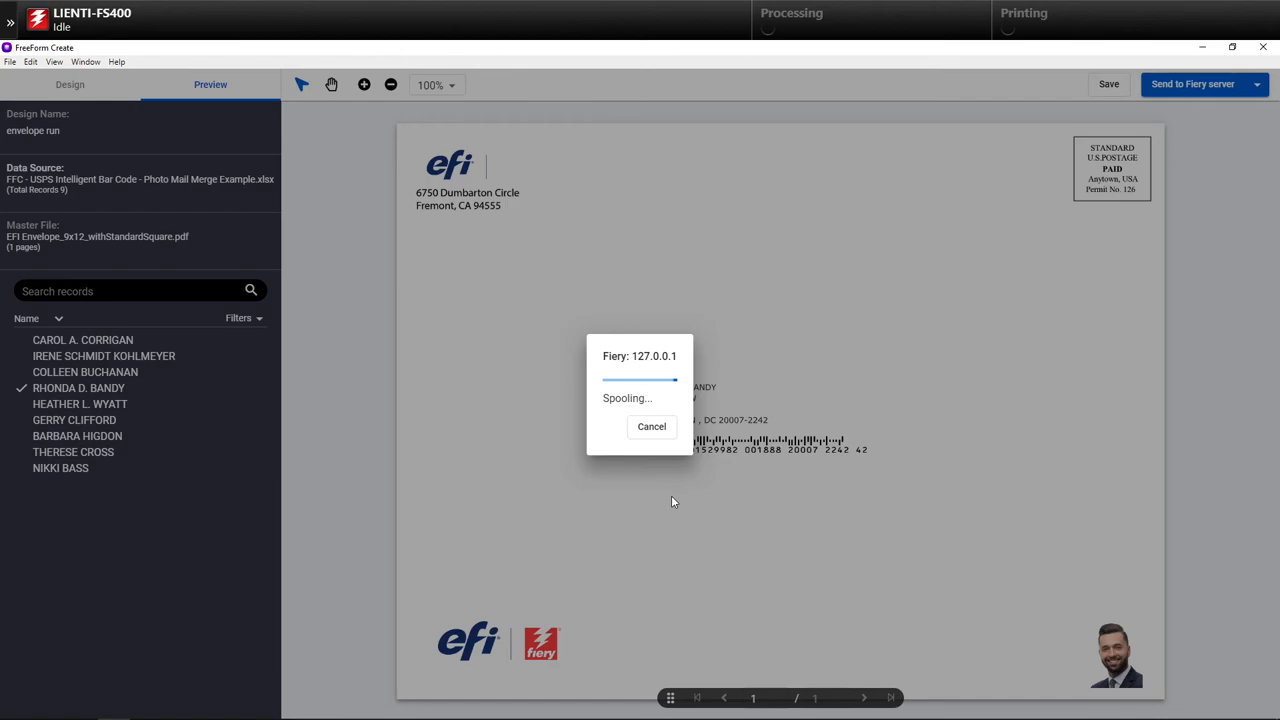